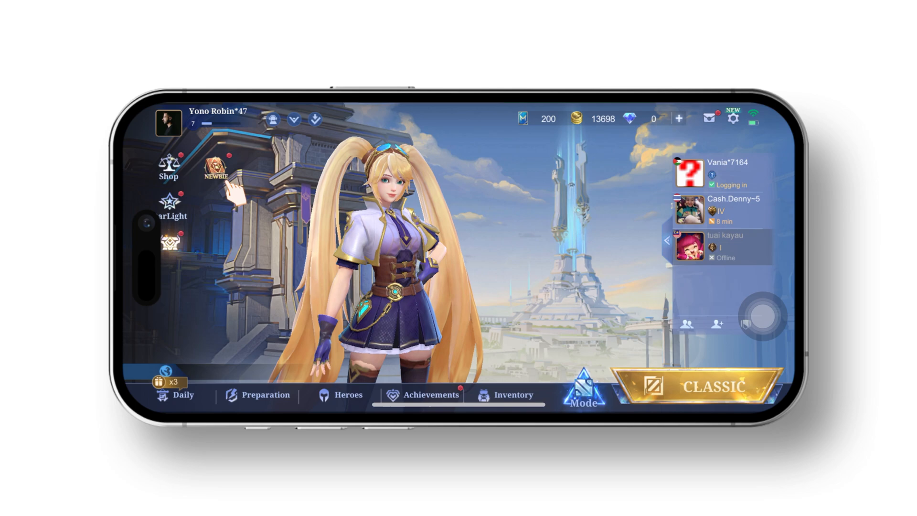
Open Mobile Legends settings from the lobby gear icon, landing on basic graphics.
{"action": "left_click", "coordinate": [215, 172]}
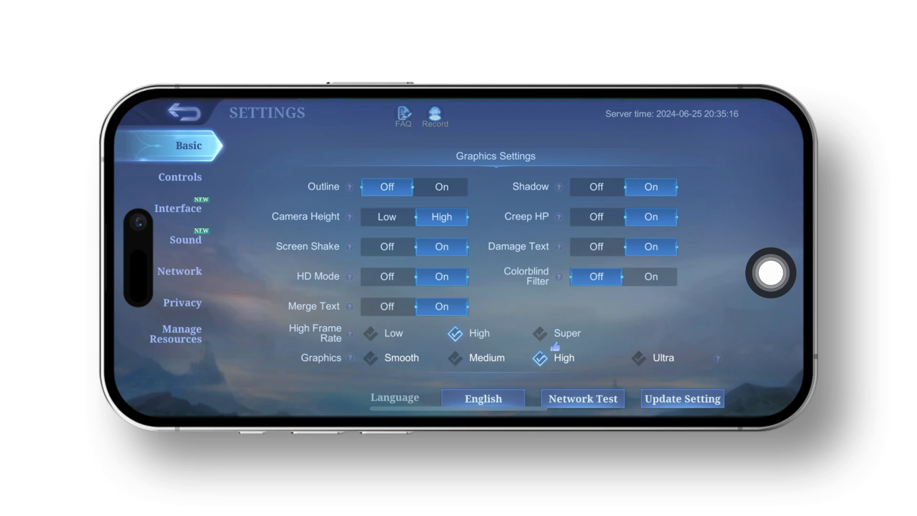
Turn on Speed Mode, dismiss the Network Boost notice, and open Network Test & Resource Check.
{"action": "left_click", "coordinate": [179, 270]}
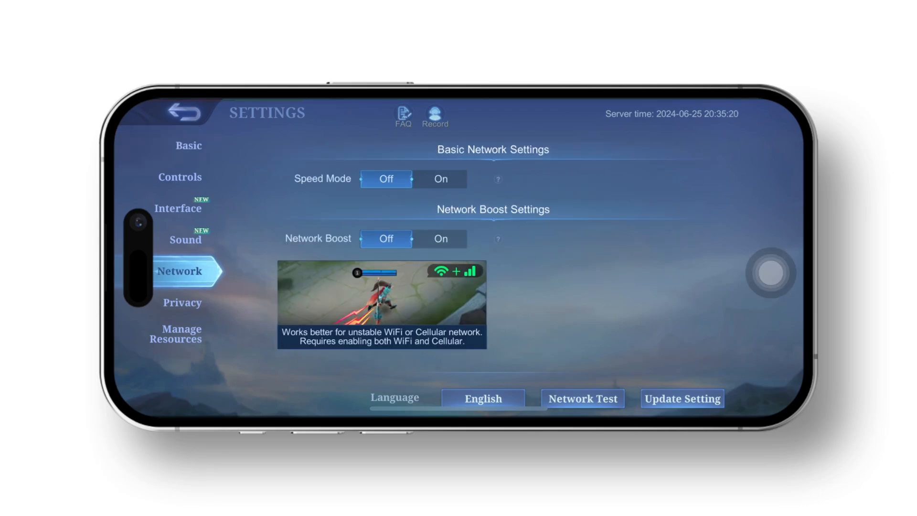
{"action": "left_click", "coordinate": [441, 180]}
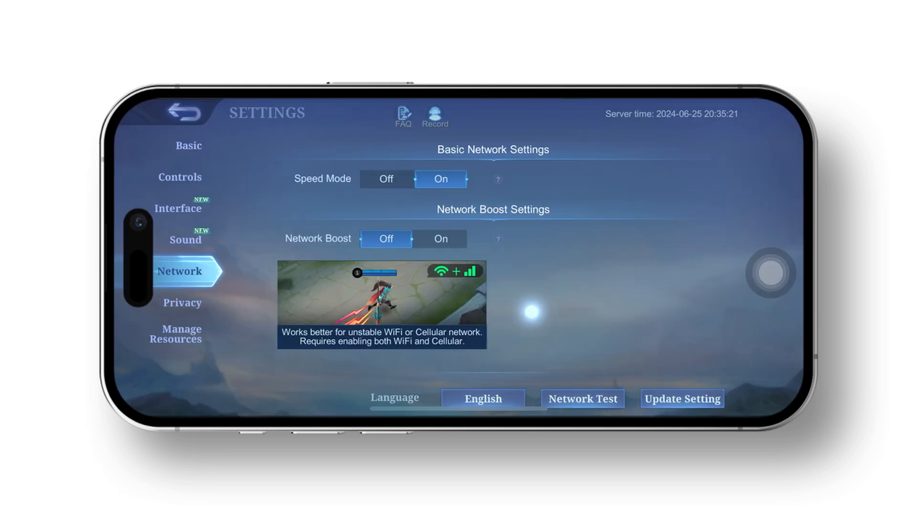
{"action": "left_click", "coordinate": [440, 239]}
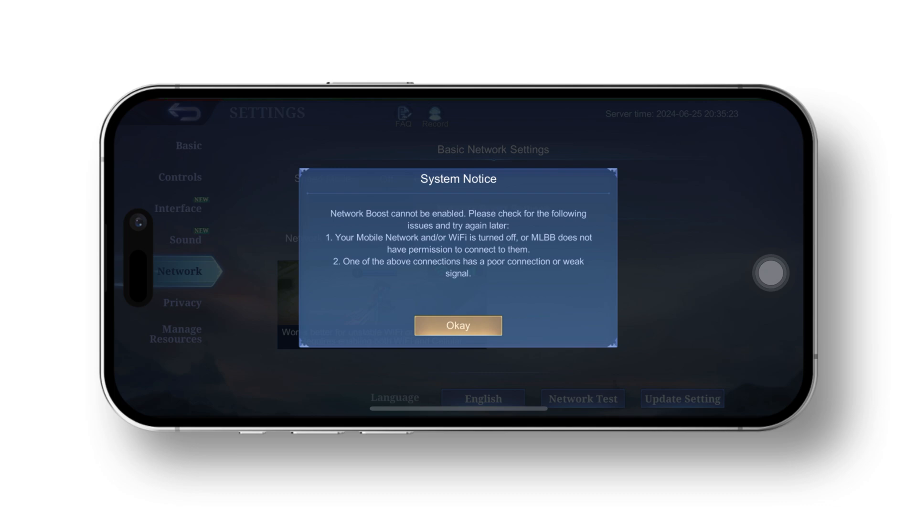
{"action": "left_click", "coordinate": [458, 325]}
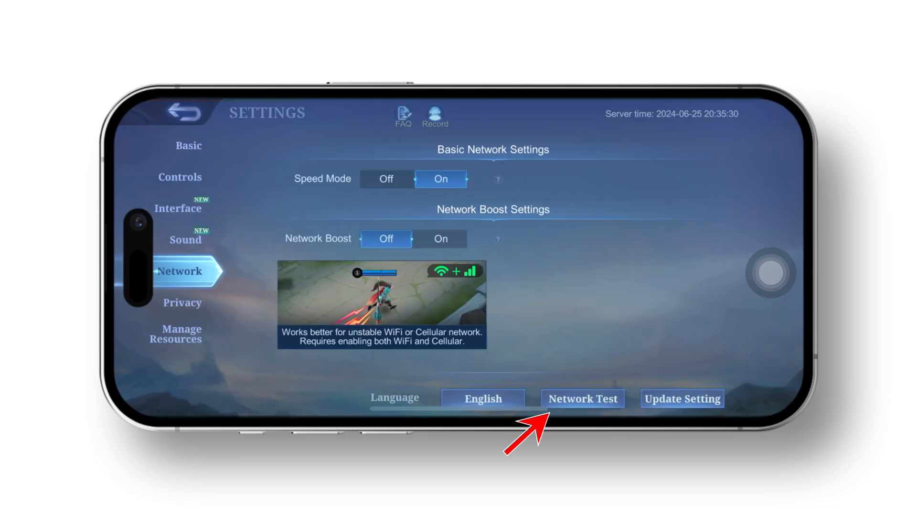
{"action": "left_click", "coordinate": [583, 398]}
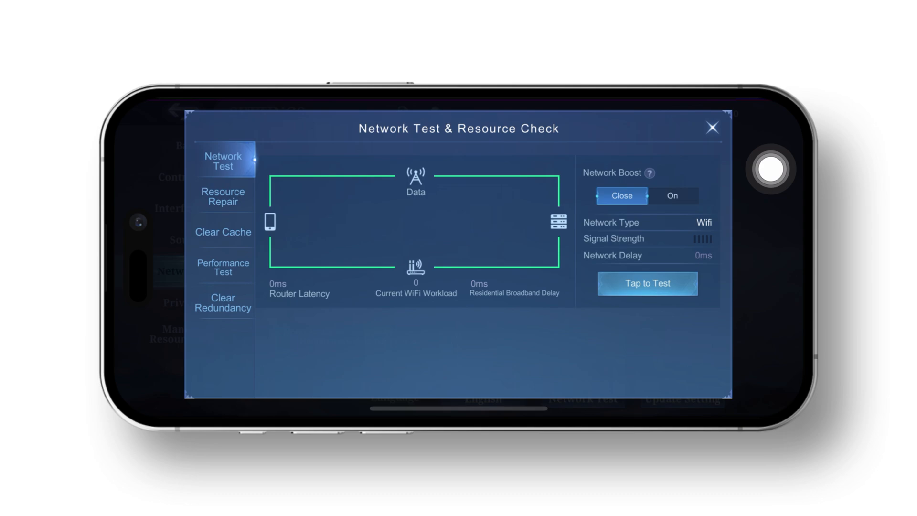
Check Resource Repair and start cleaning the game cache via Clear Cache, then open Control Center.
{"action": "left_click", "coordinate": [223, 197]}
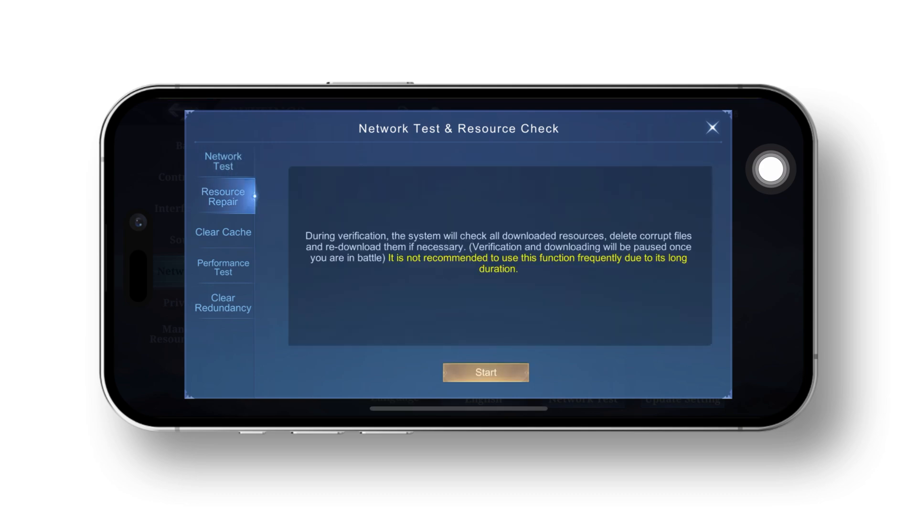
{"action": "left_click", "coordinate": [223, 232]}
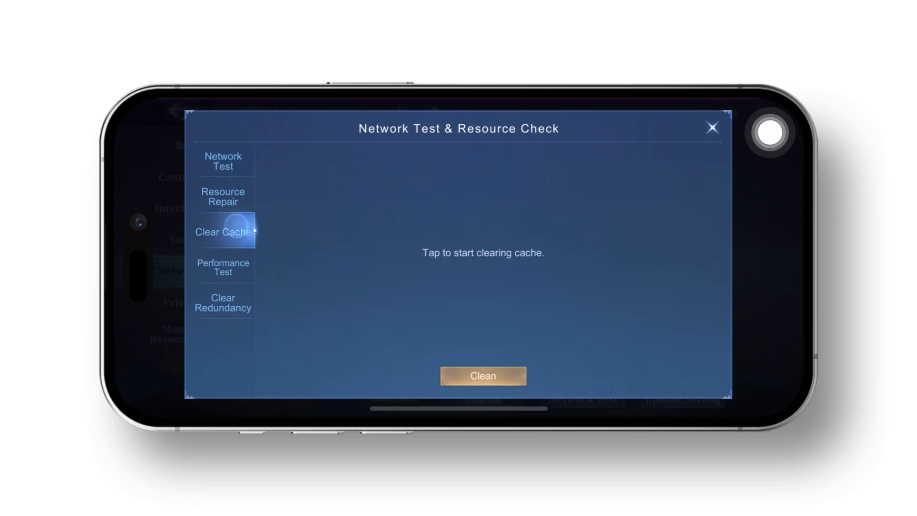
{"action": "left_click", "coordinate": [483, 376]}
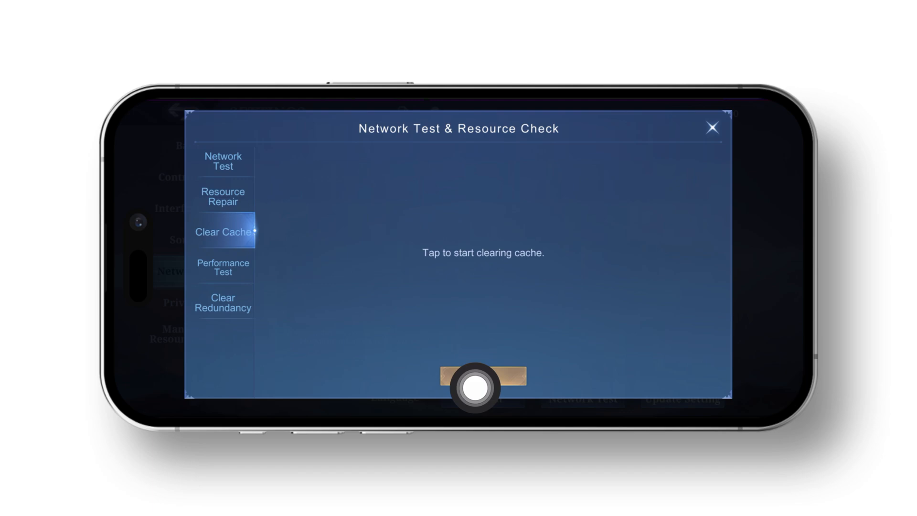
{"action": "left_click", "coordinate": [712, 127]}
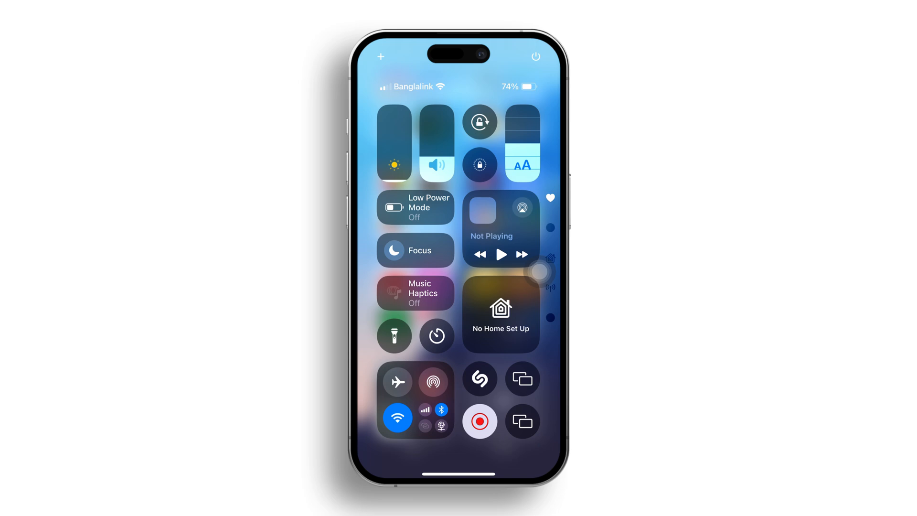
Toggle Airplane Mode on and back off, then close the expanded connectivity controls.
{"action": "left_click", "coordinate": [397, 381]}
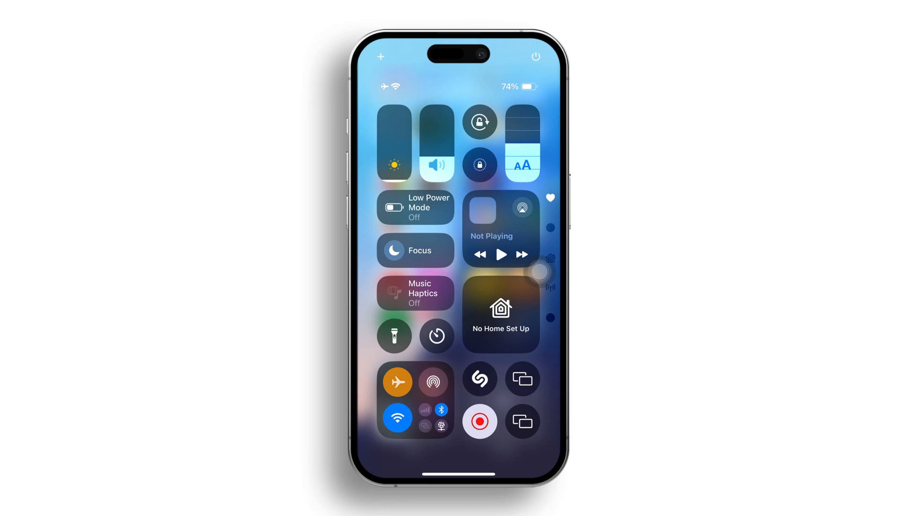
{"action": "left_click", "coordinate": [398, 382]}
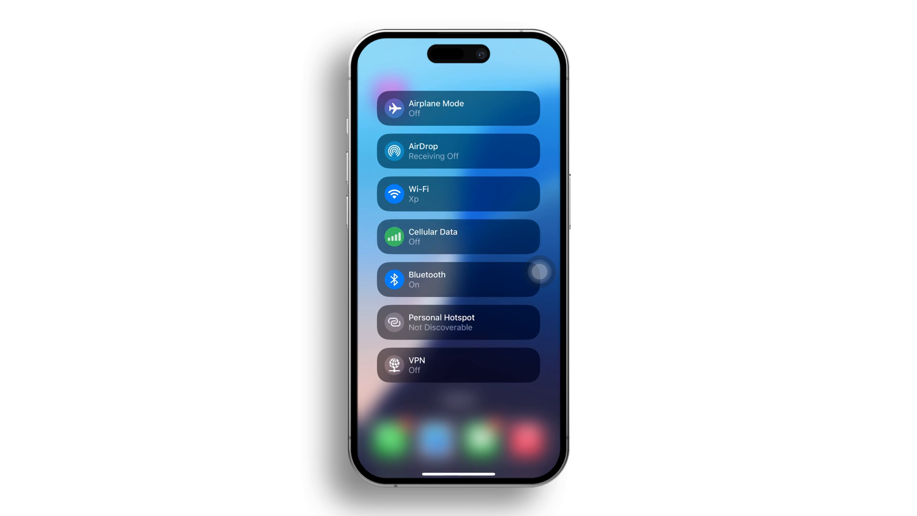
{"action": "left_click", "coordinate": [458, 194]}
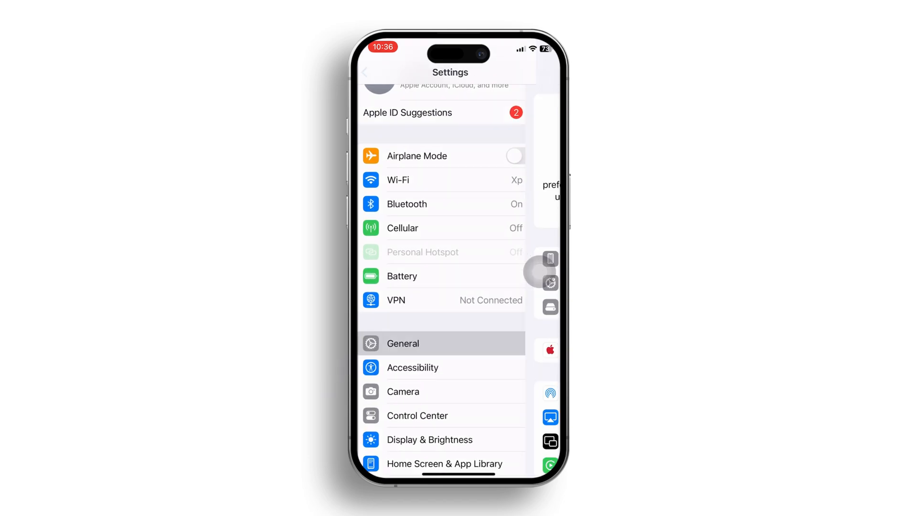
Offload Mobile Legends: Bang Bang from General > iPhone Storage, keeping its data.
{"action": "left_click", "coordinate": [403, 343]}
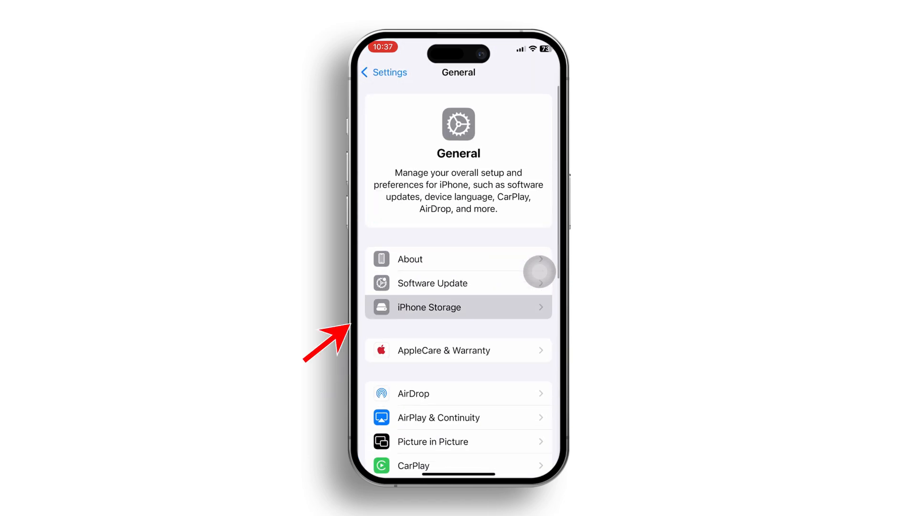
{"action": "left_click", "coordinate": [458, 307]}
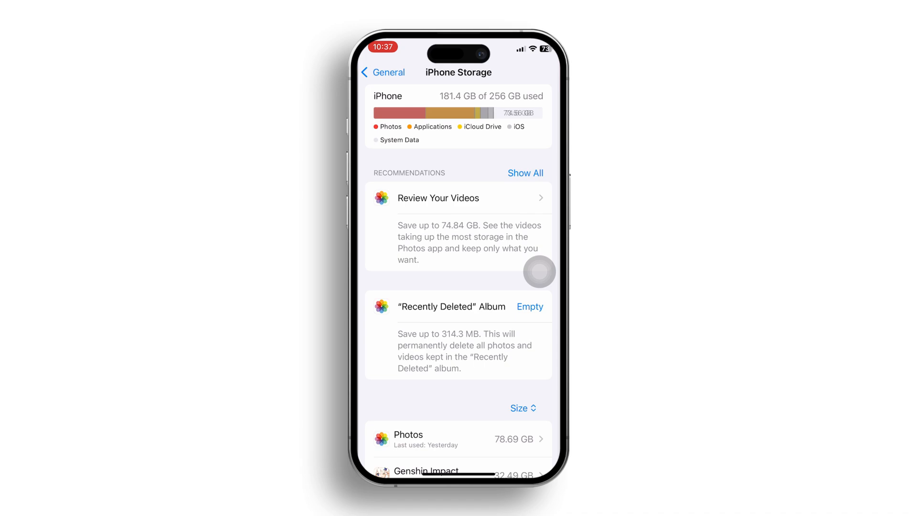
{"action": "scroll", "scroll_direction": "down", "scroll_amount": 3}
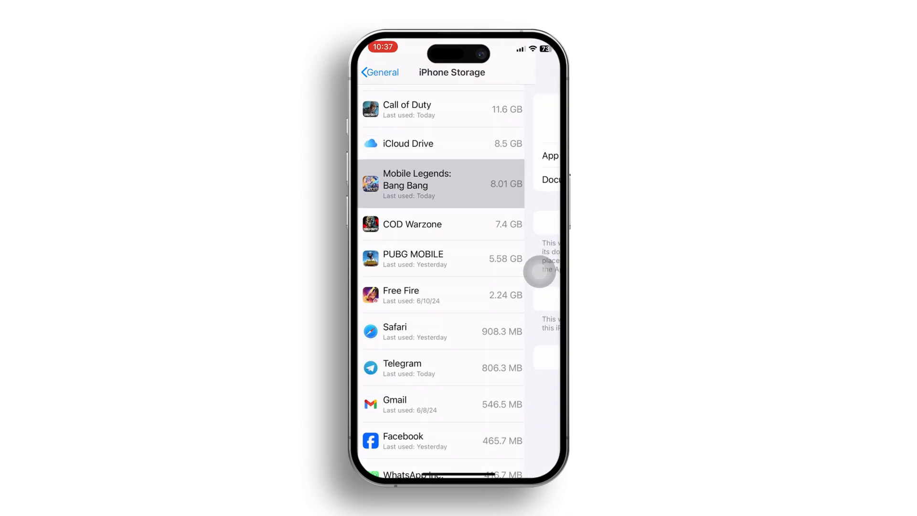
{"action": "left_click", "coordinate": [441, 183]}
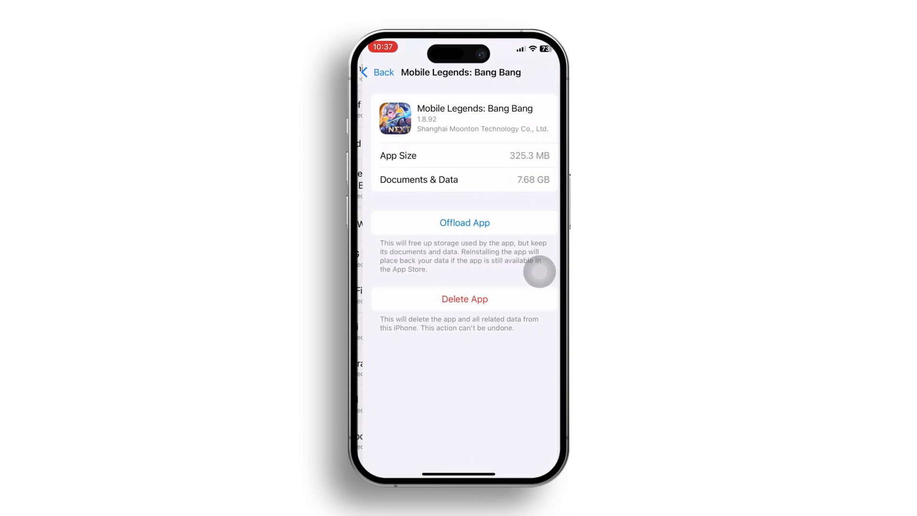
{"action": "left_click", "coordinate": [464, 222]}
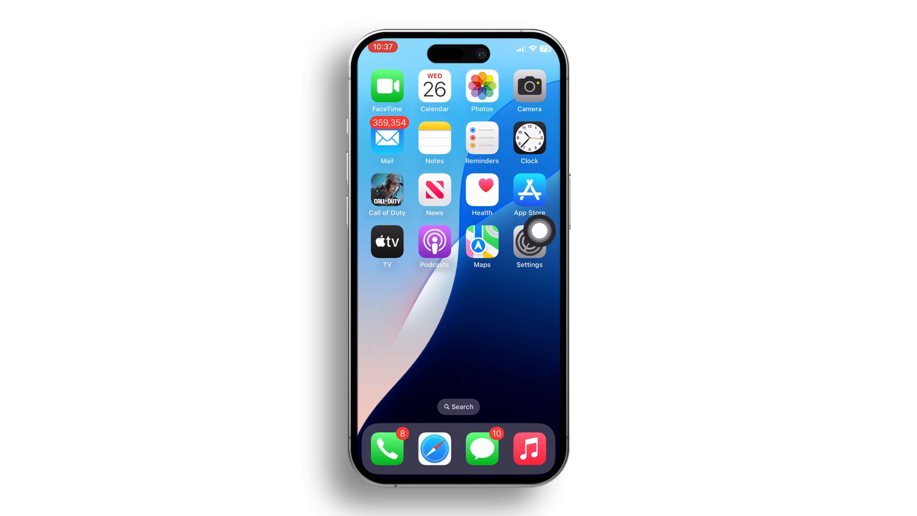
Open Settings > General > VPN & Device Management to confirm VPN is Not Connected.
{"action": "left_click", "coordinate": [528, 241]}
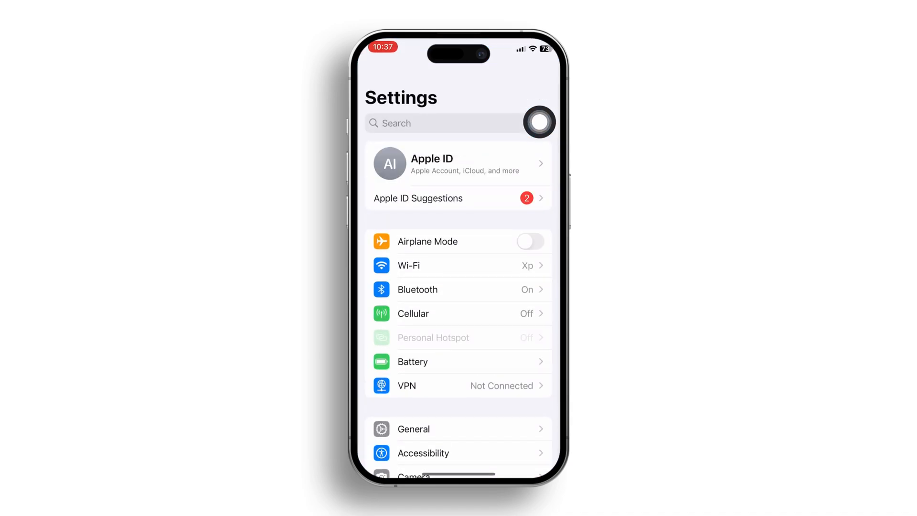
{"action": "left_click", "coordinate": [413, 429]}
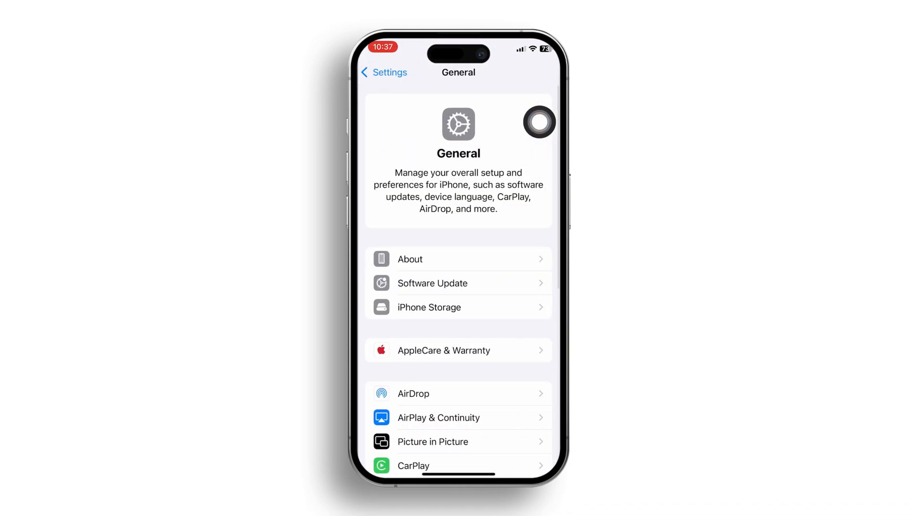
{"action": "scroll", "scroll_direction": "down", "scroll_amount": 3}
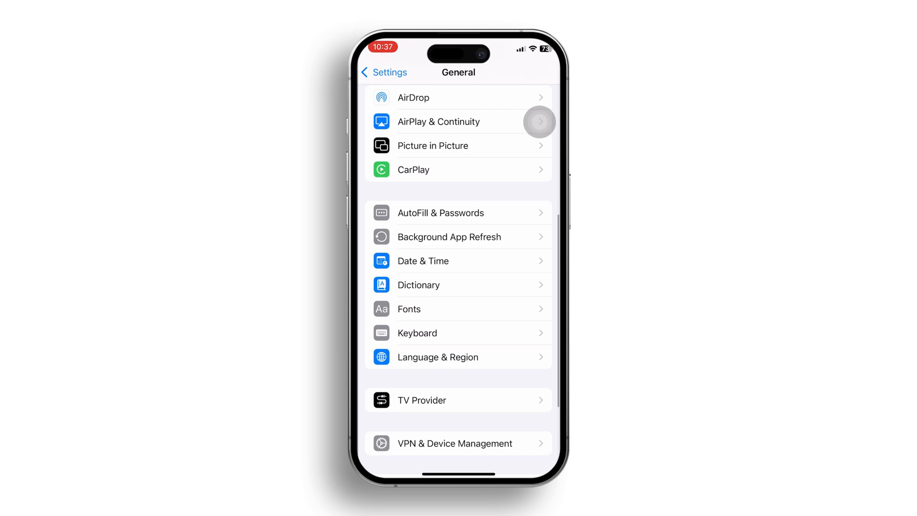
{"action": "left_click", "coordinate": [455, 443]}
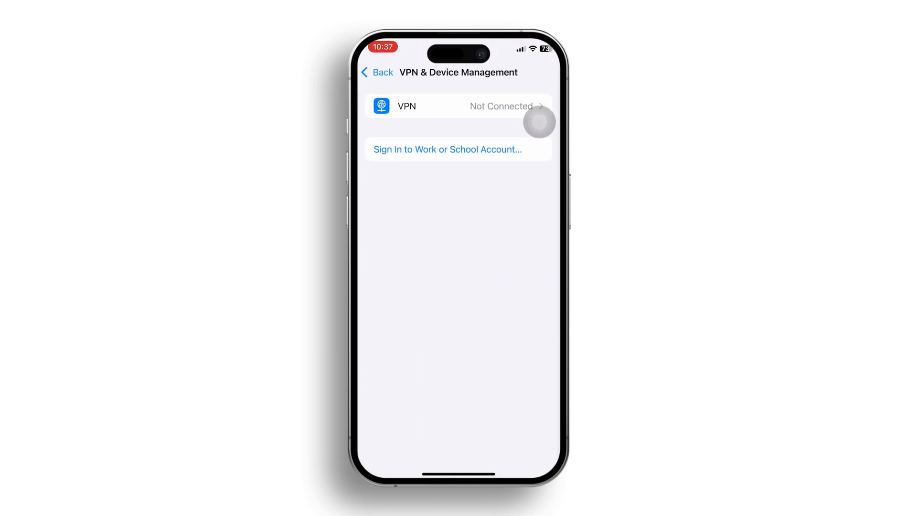